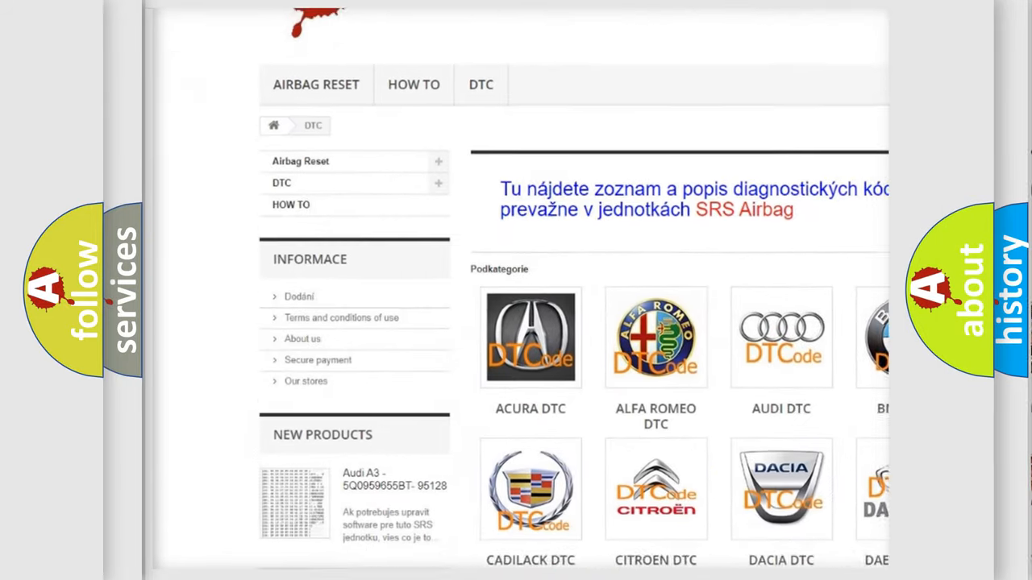
{"action": "scroll", "scroll_direction": "down", "scroll_amount": 3}
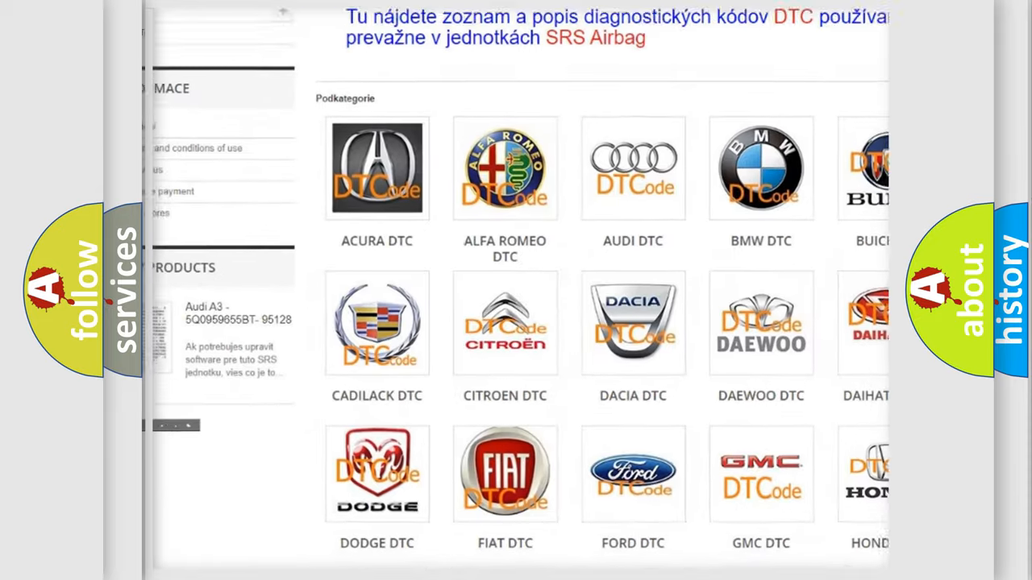
{"action": "scroll", "scroll_direction": "down", "scroll_amount": 3}
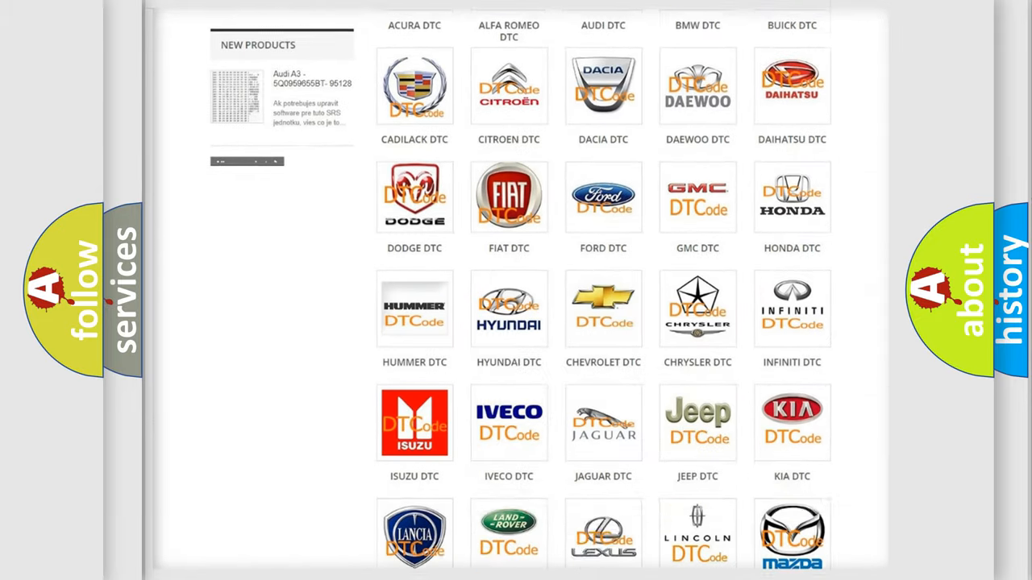
{"action": "scroll", "scroll_direction": "down", "scroll_amount": 3}
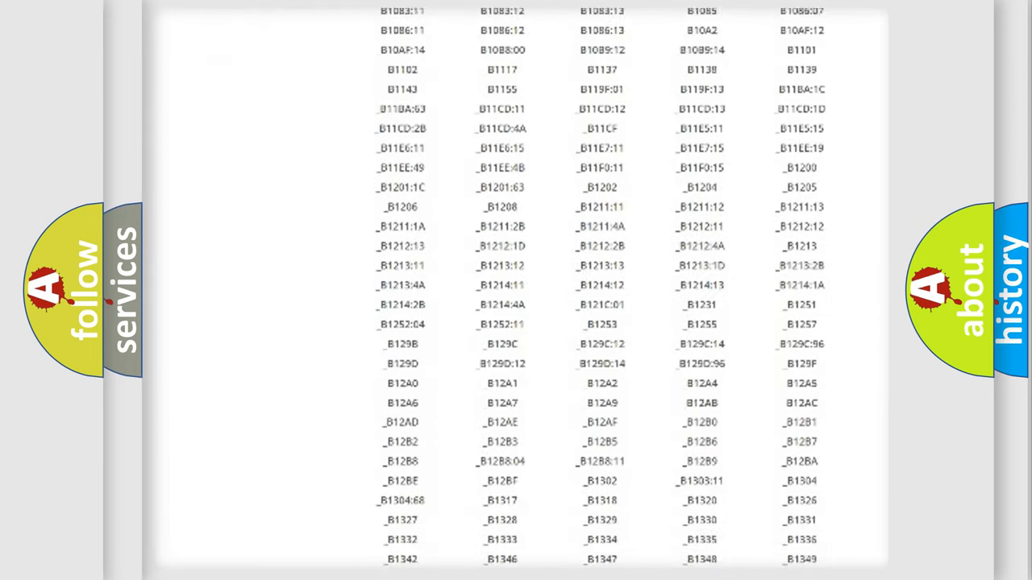
{"action": "scroll", "scroll_direction": "down", "scroll_amount": 3}
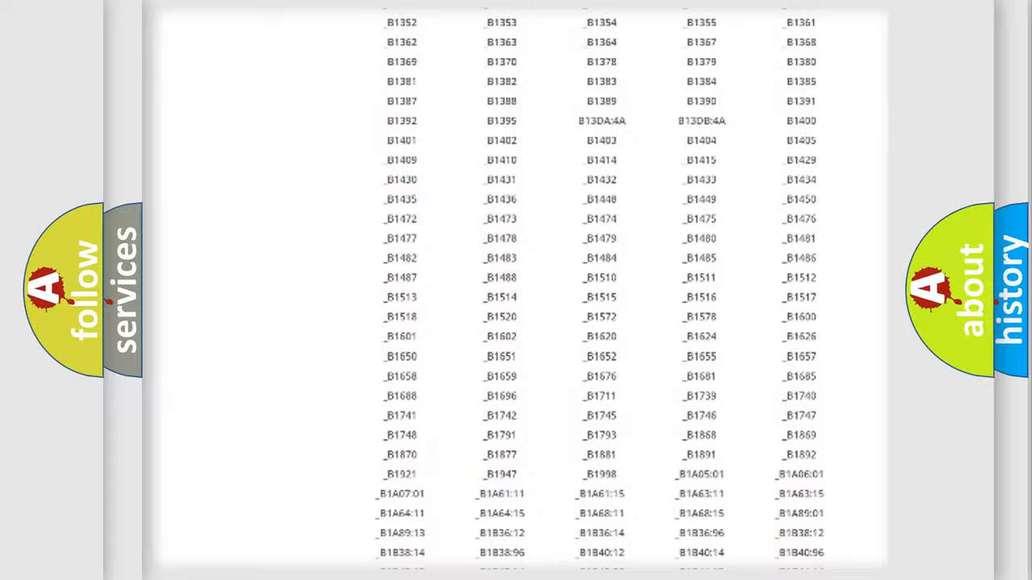